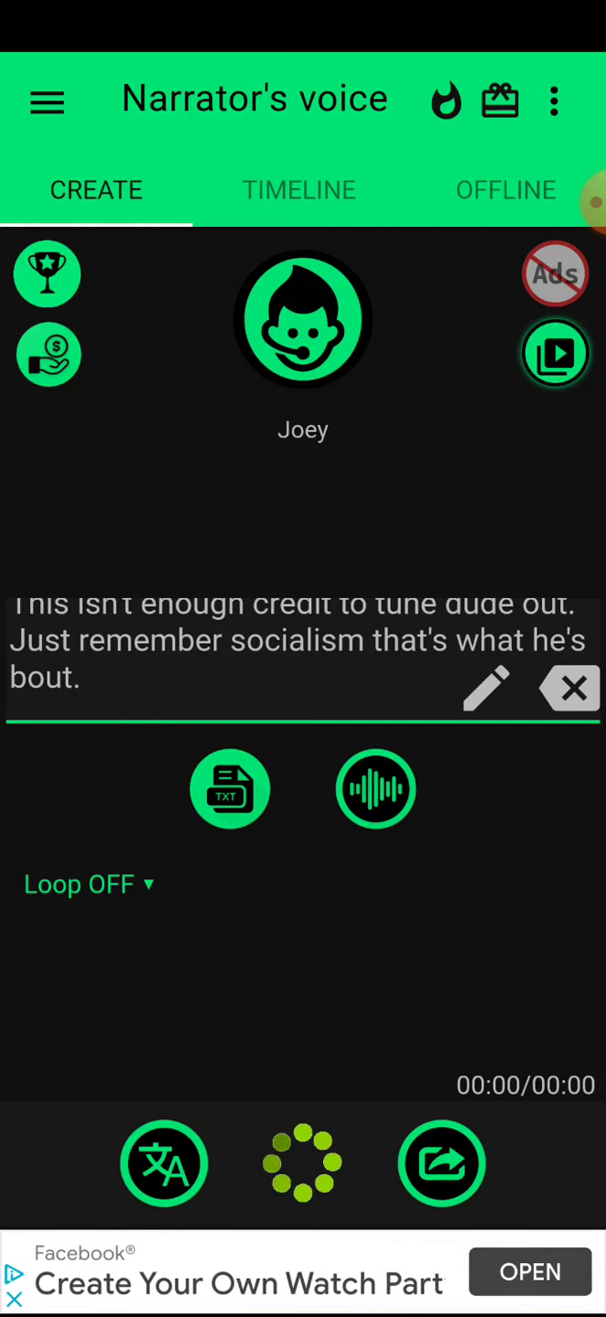
# Start playback of the 05:11 Joey narration of the pasted lyrics.
pyautogui.click(303, 1163)
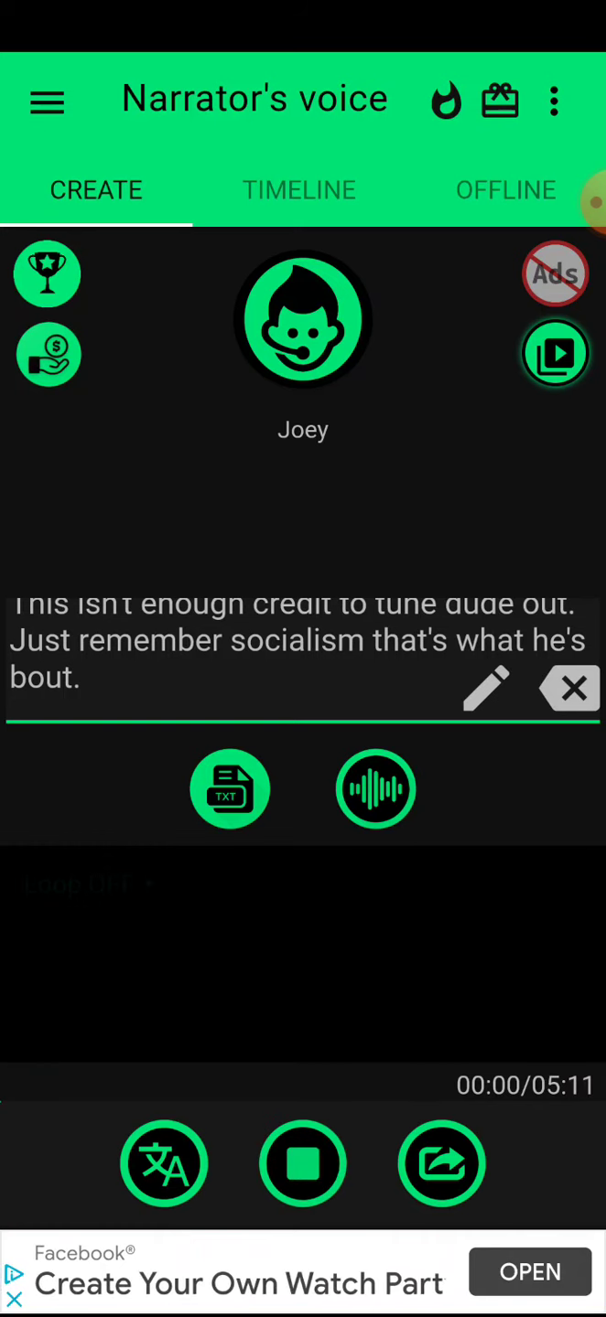
# Let Joey's narration play through to 05:11, then tap the full-screen Facebook ad.
pyautogui.click(303, 1162)
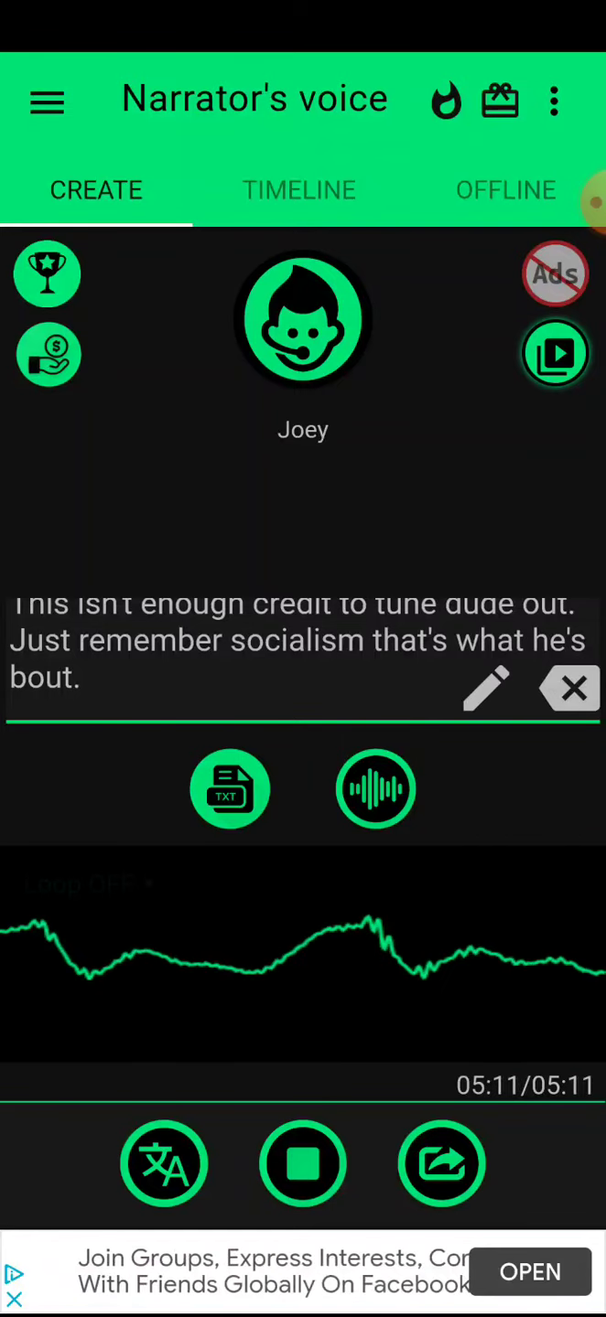
pyautogui.click(529, 1271)
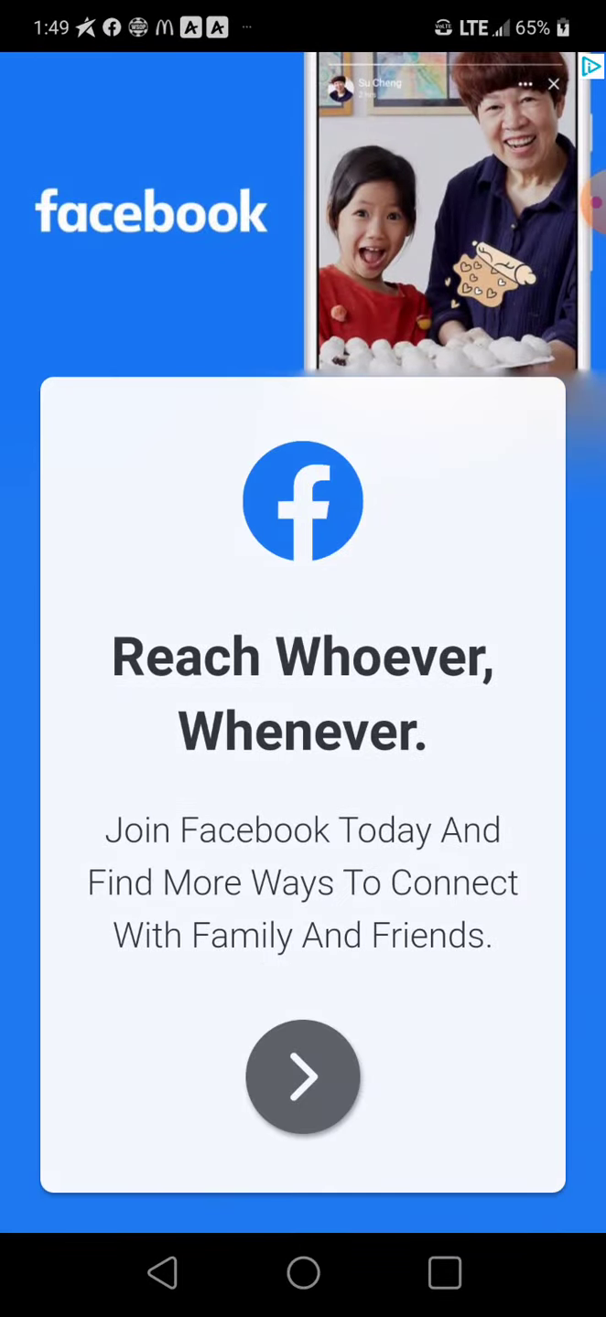